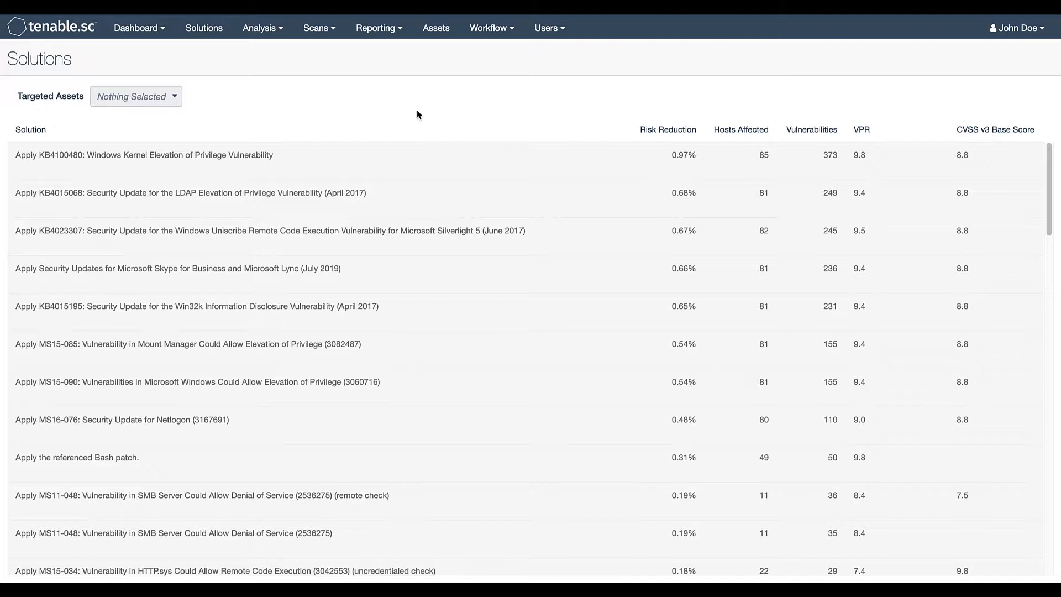
pyautogui.moveTo(204, 28)
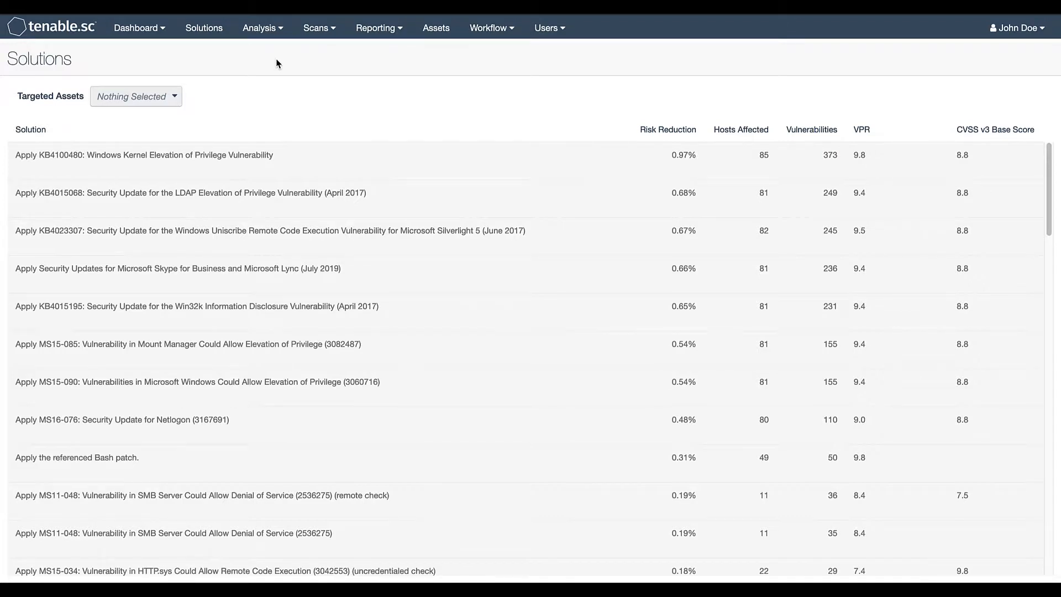
# Go through the Solutions table column headers from left to right.
pyautogui.click(667, 129)
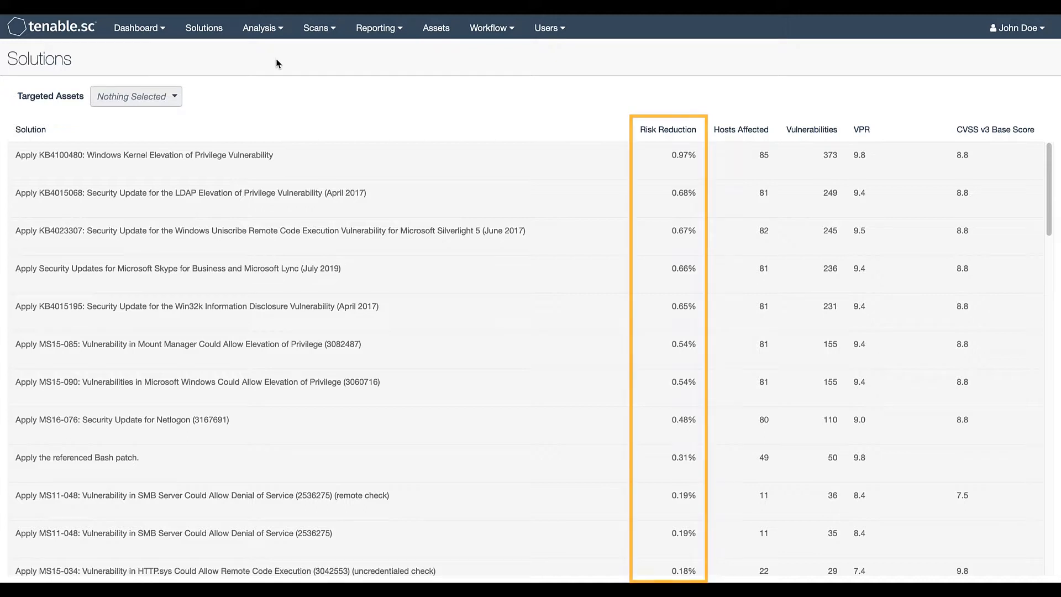
pyautogui.click(741, 129)
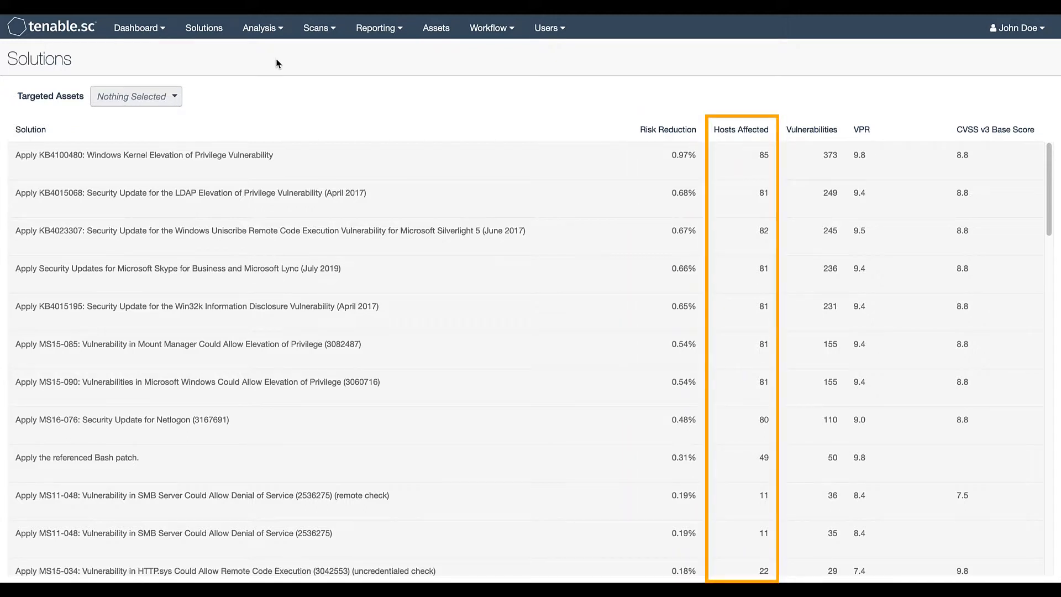
pyautogui.click(811, 129)
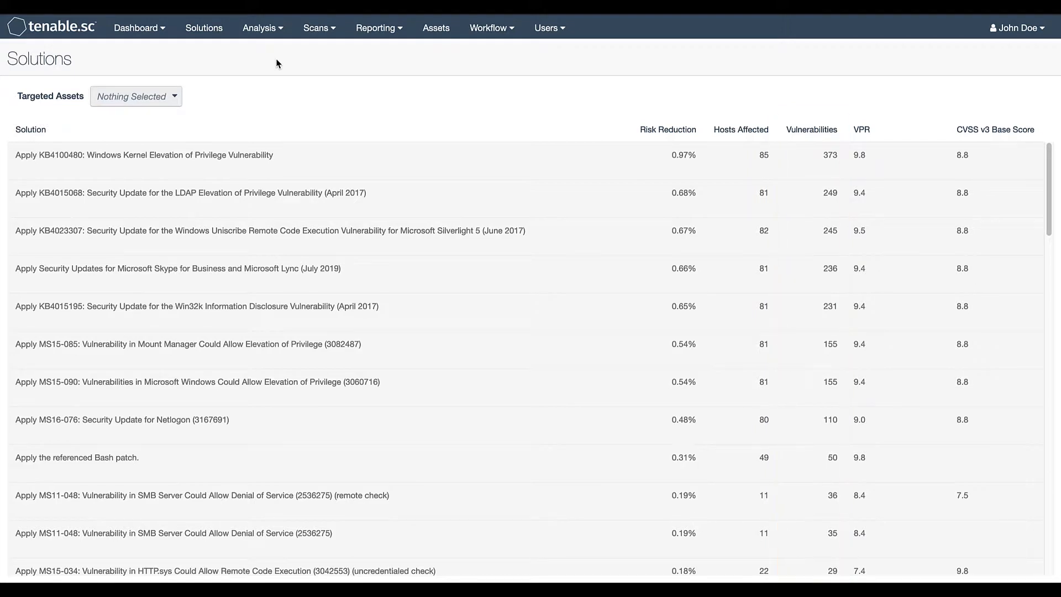
pyautogui.click(861, 129)
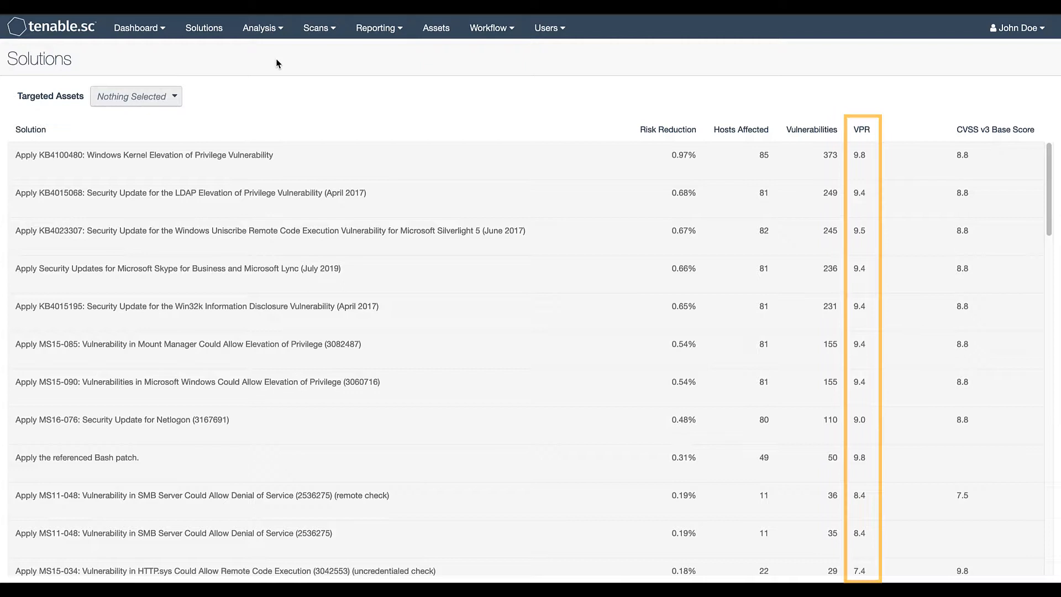
pyautogui.click(860, 129)
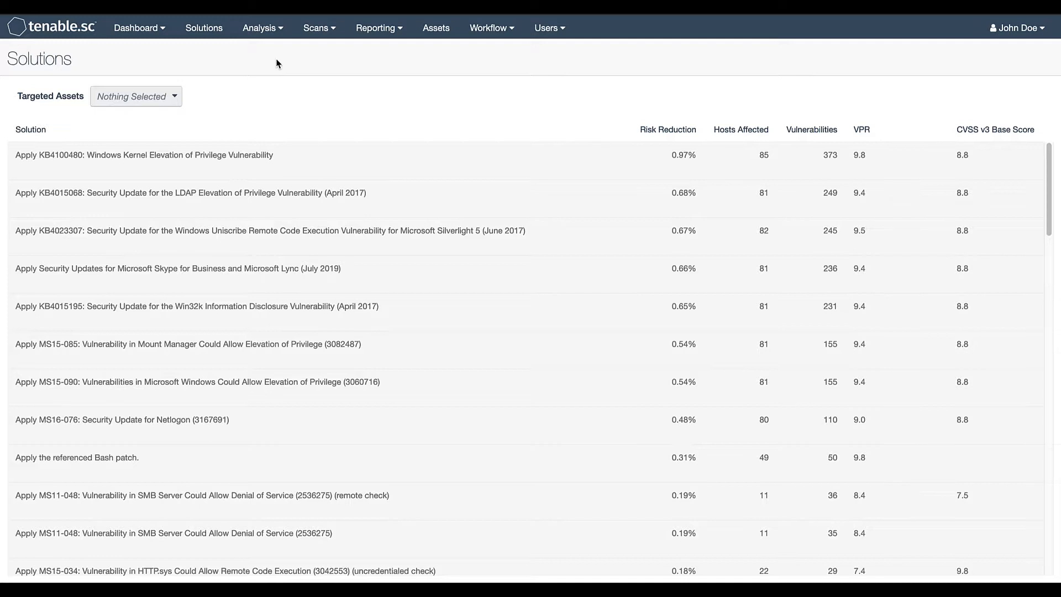
pyautogui.click(995, 129)
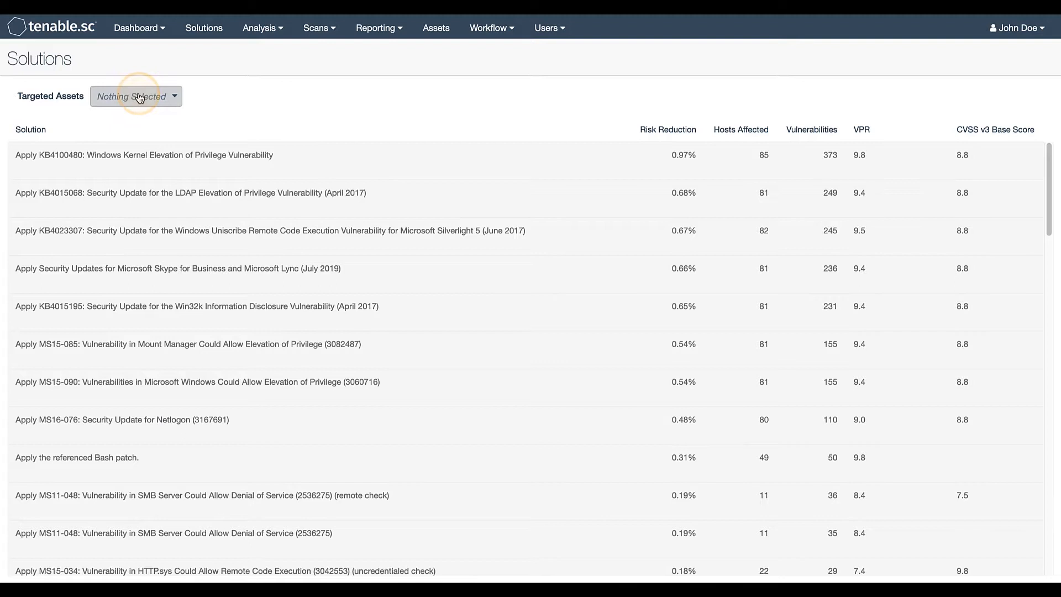
# Choose All Apache Servers as the targeted asset list for Solutions.
pyautogui.click(135, 96)
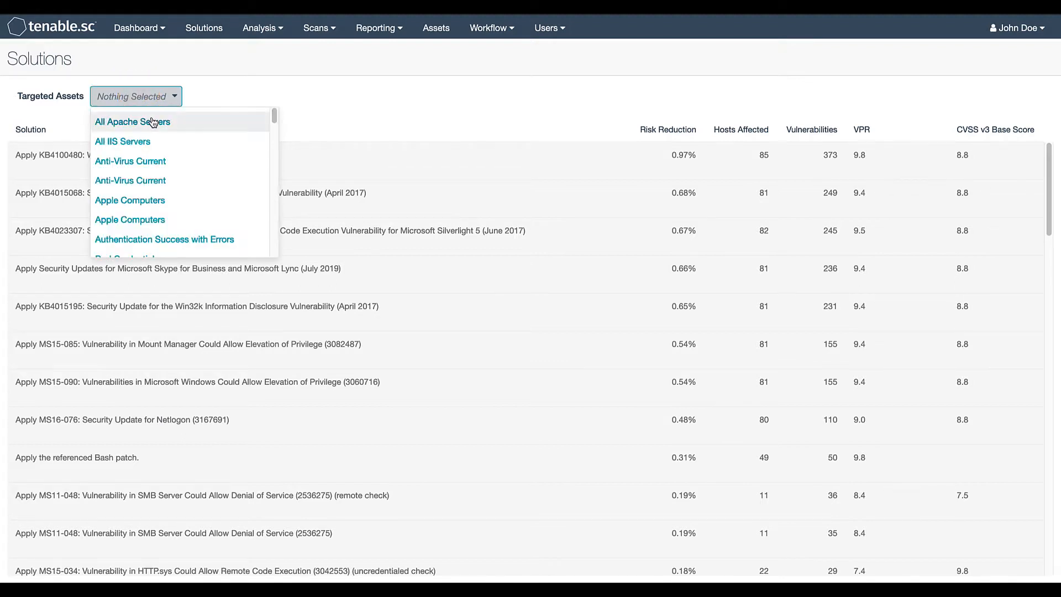
pyautogui.click(132, 121)
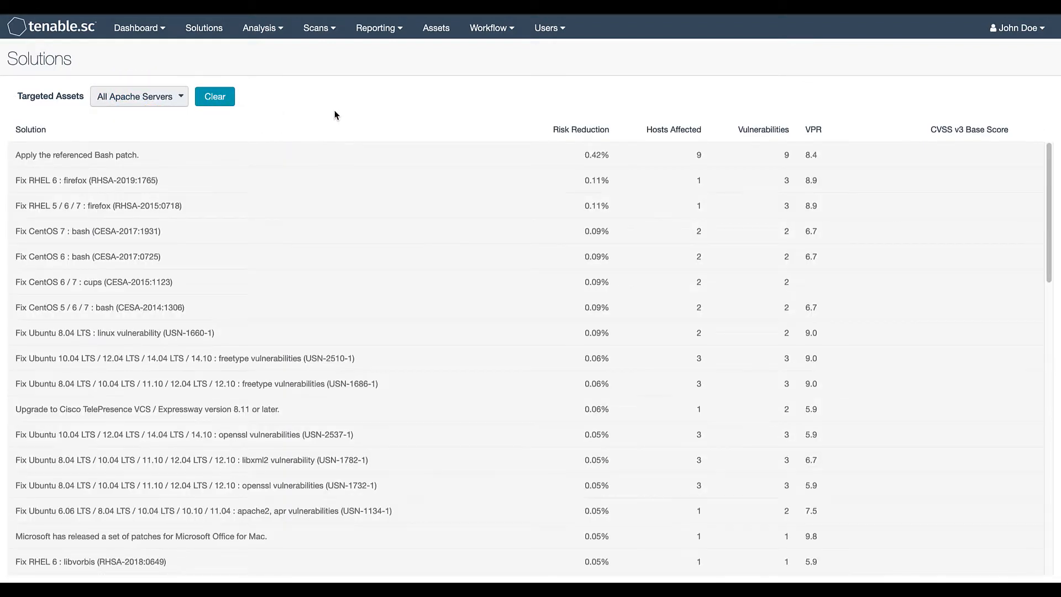
pyautogui.click(213, 96)
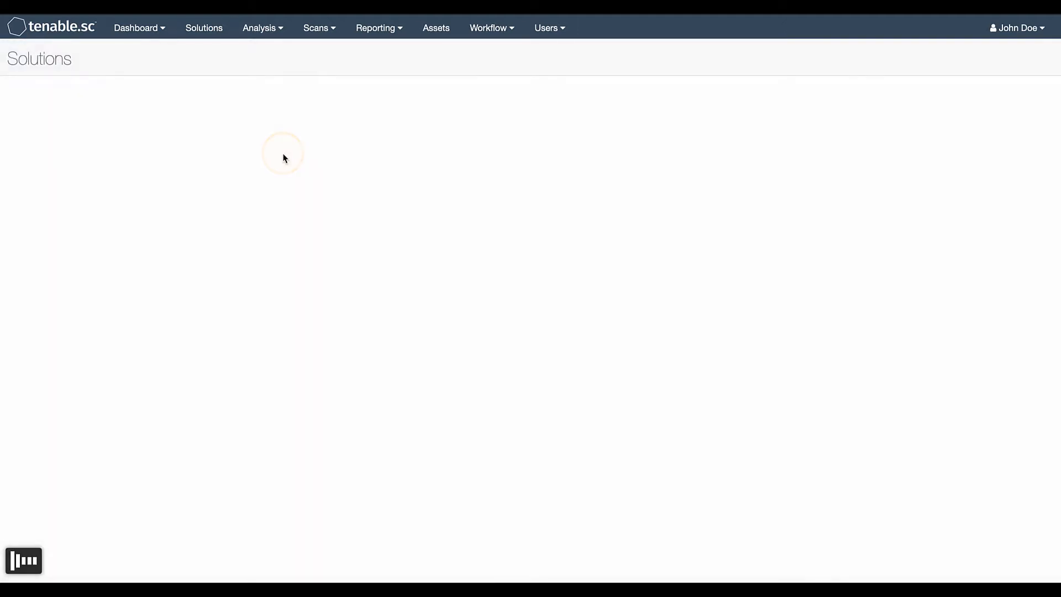
pyautogui.moveTo(350, 121)
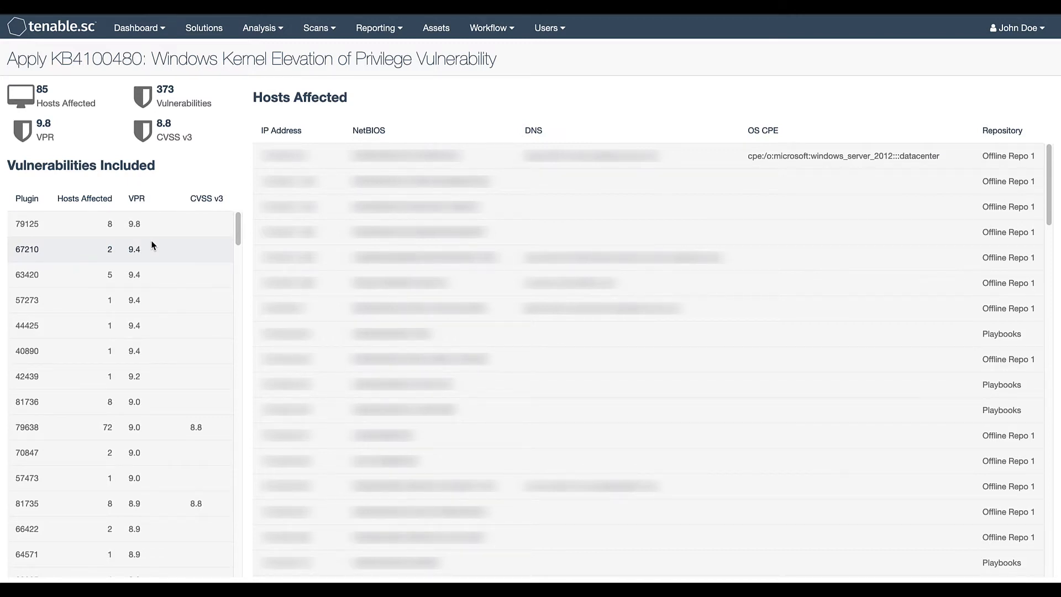
pyautogui.moveTo(376, 231)
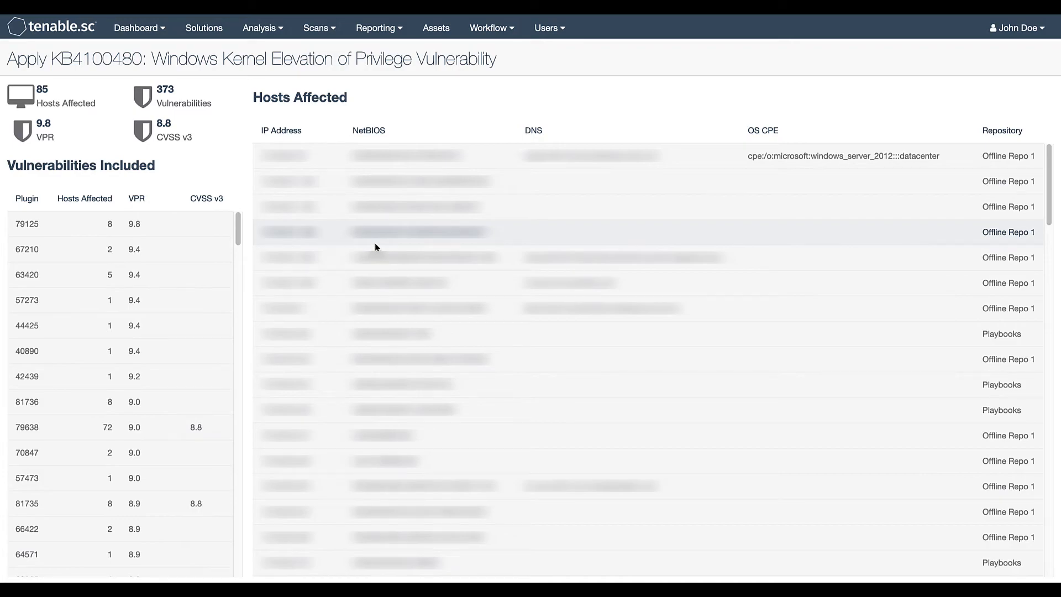